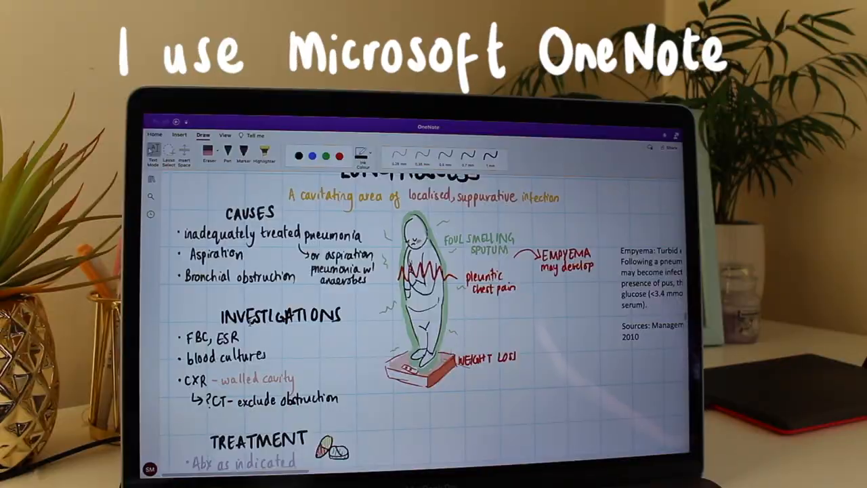
Step: Scroll from the lung abscess notes down to the COPD notes page
scroll(down, 3)
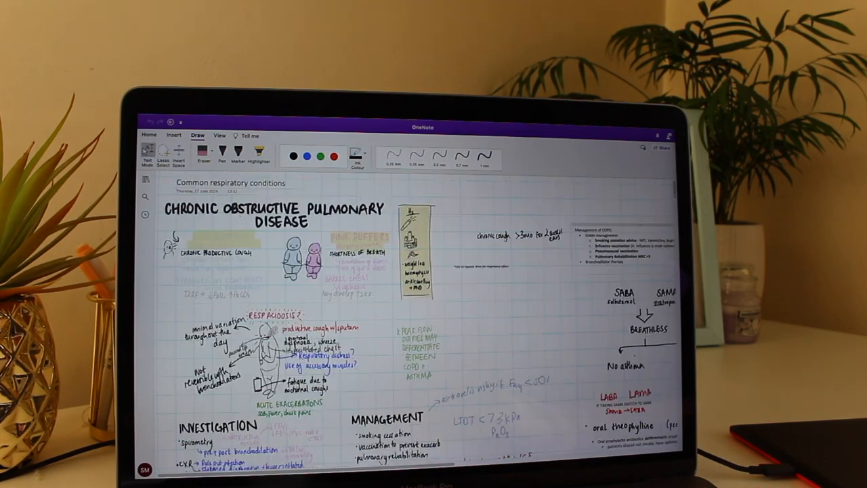
scroll(down, 3)
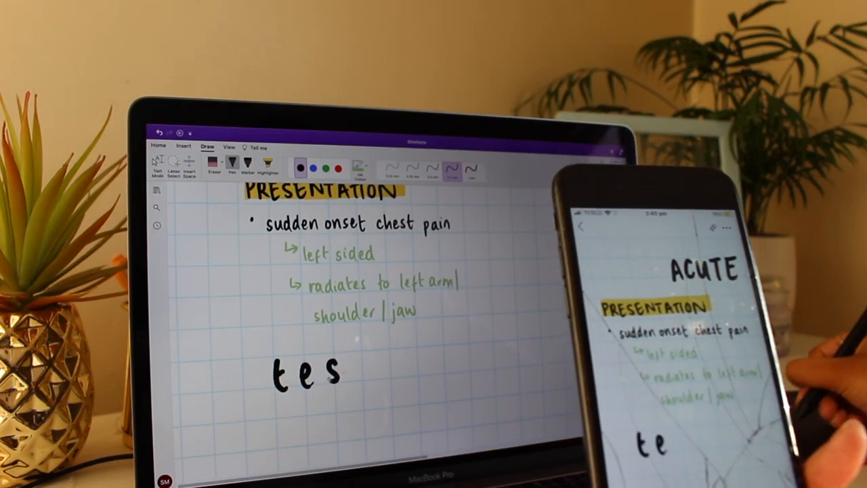
Step: Handwrite 'tes' beneath the Presentation list with the Draw pen
text(t)
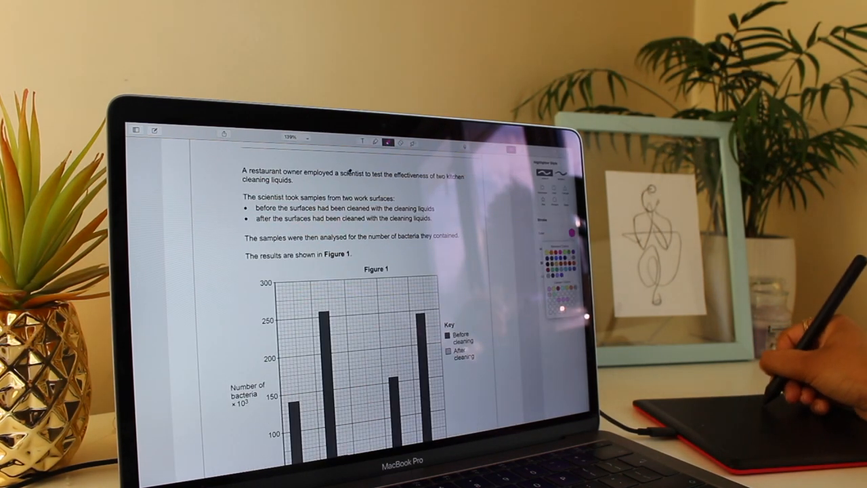
Step: Annotate the exam paper, then show the two notes in the MATH4 subject folder
drag(371, 174, 434, 174)
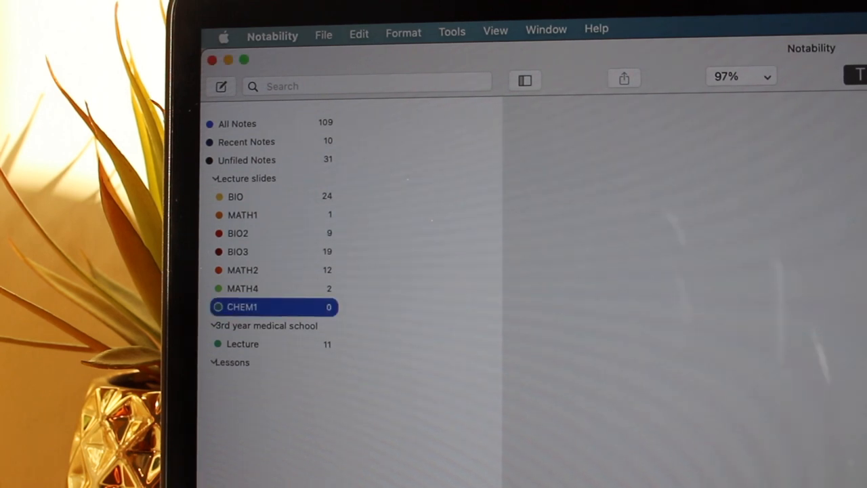
click(244, 287)
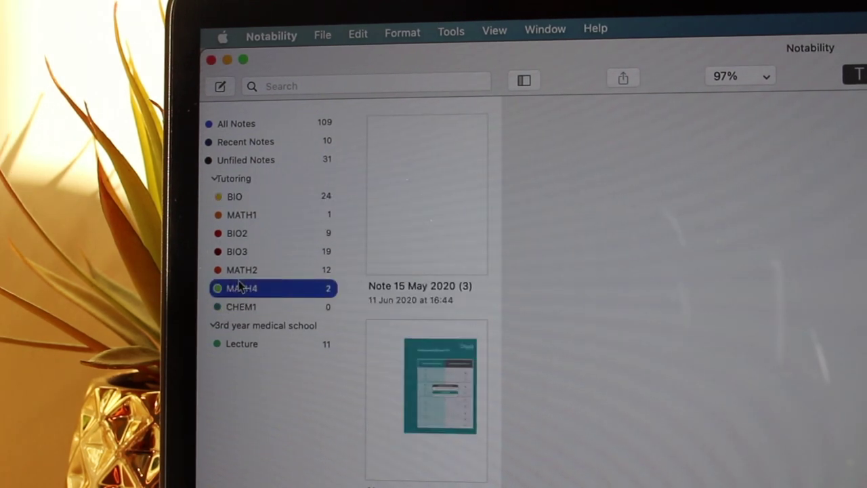
click(237, 251)
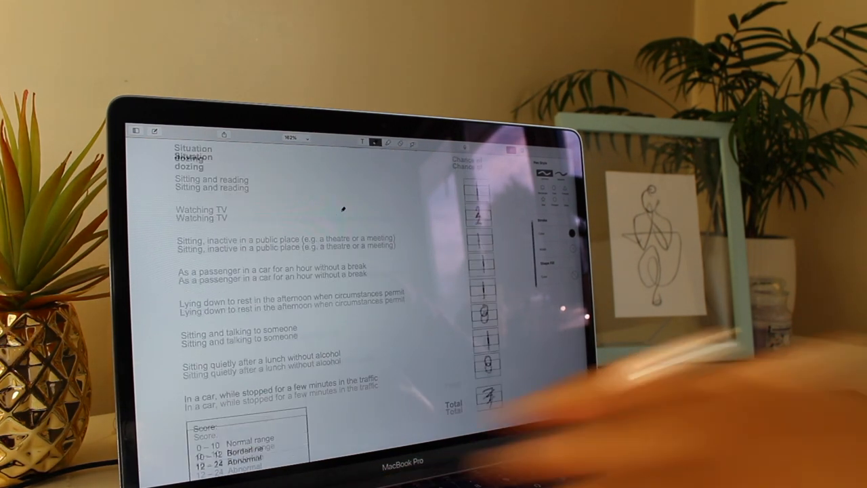
Step: Export the filled Epworth Sleepiness Scale as a PDF and review it in Acrobat Reader
click(187, 130)
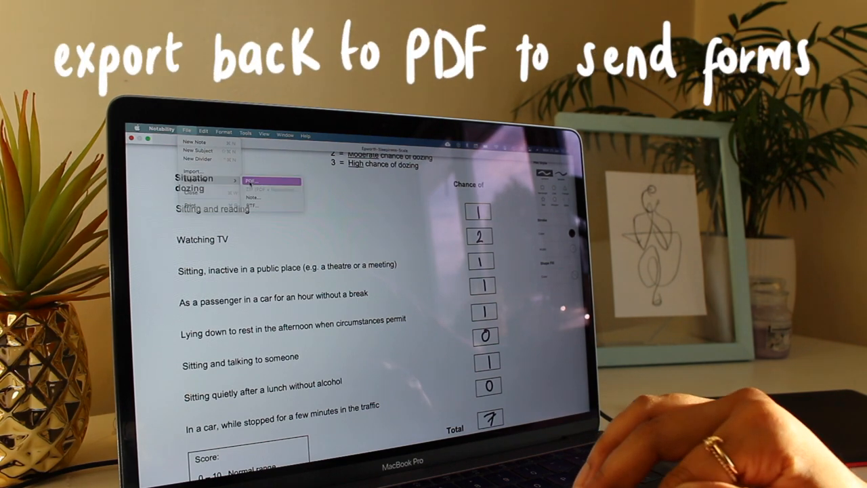
click(255, 179)
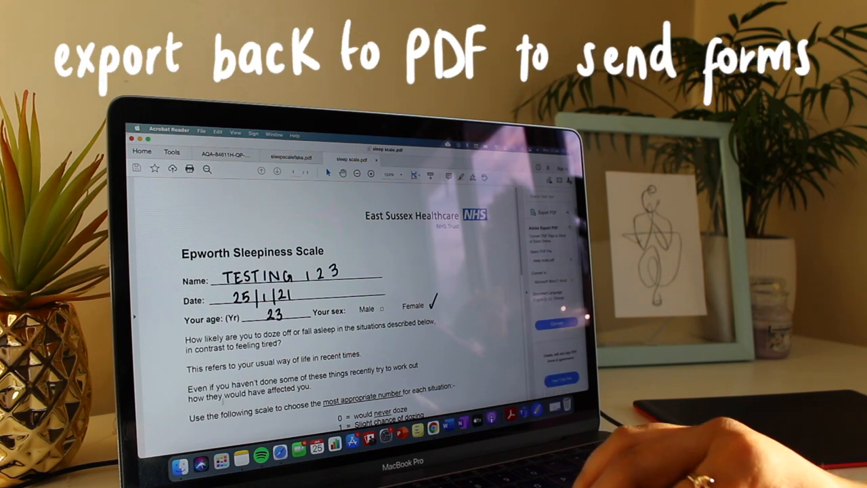
scroll(down, 3)
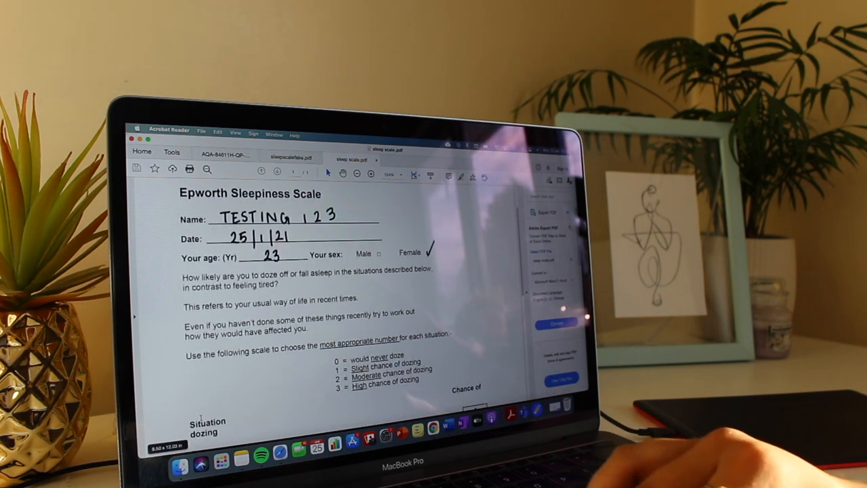
scroll(down, 3)
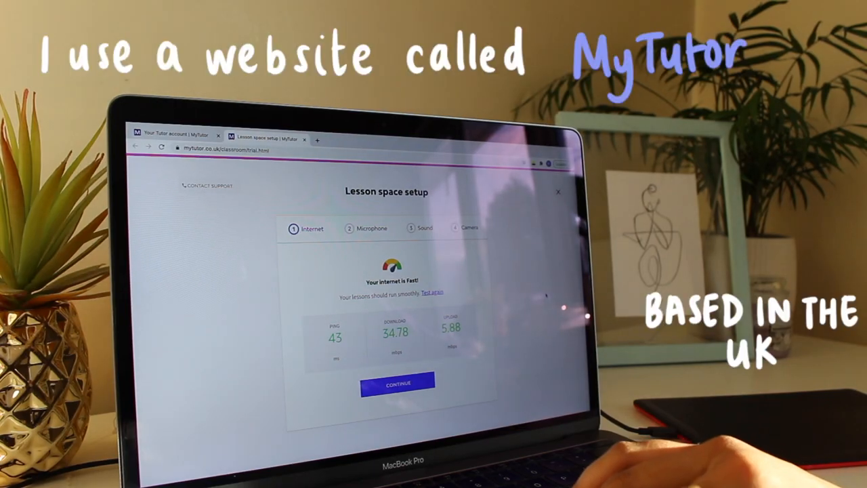
Step: Pass the internet check, confirm the microphone bar moves and the test sound was heard
click(397, 382)
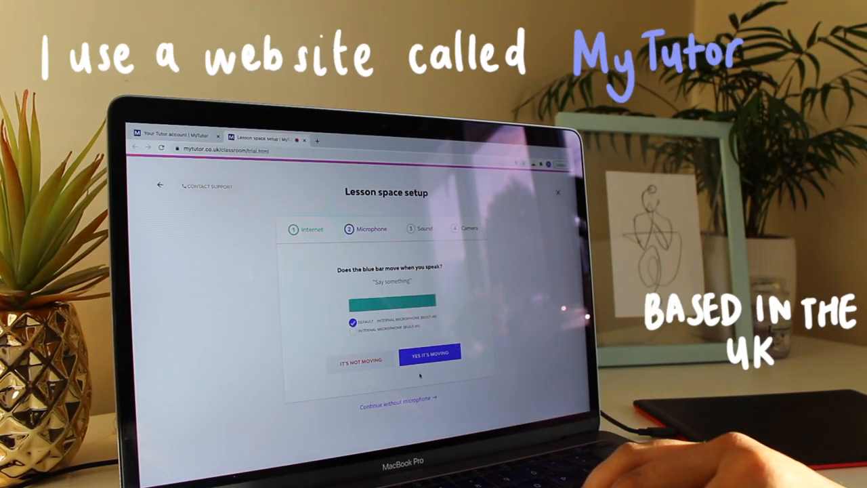
click(431, 352)
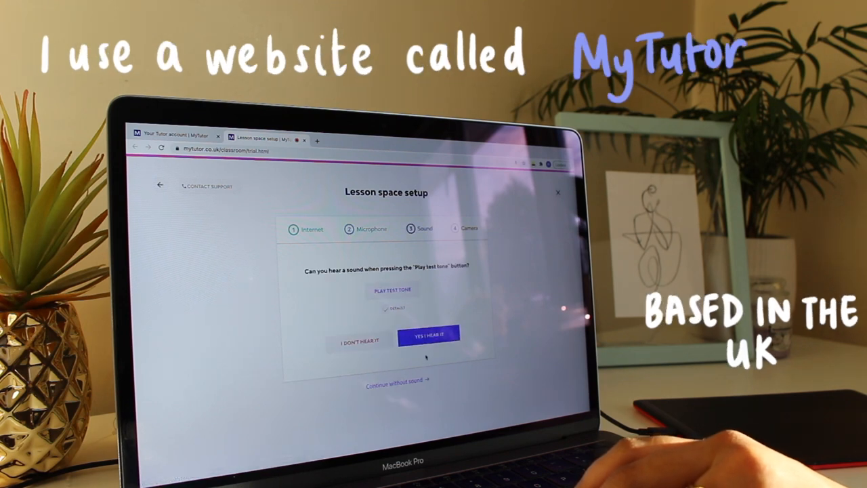
click(429, 335)
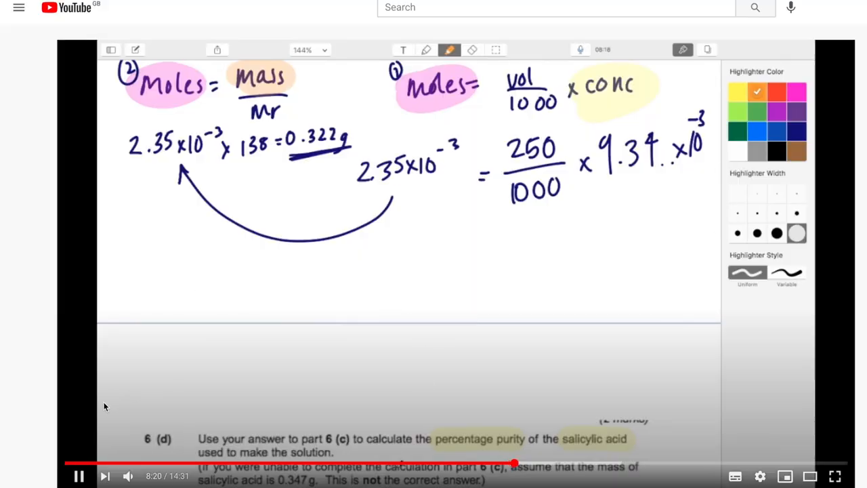
Step: Let the chemistry video play on to the part 6(d) percentage purity working
scroll(down, 3)
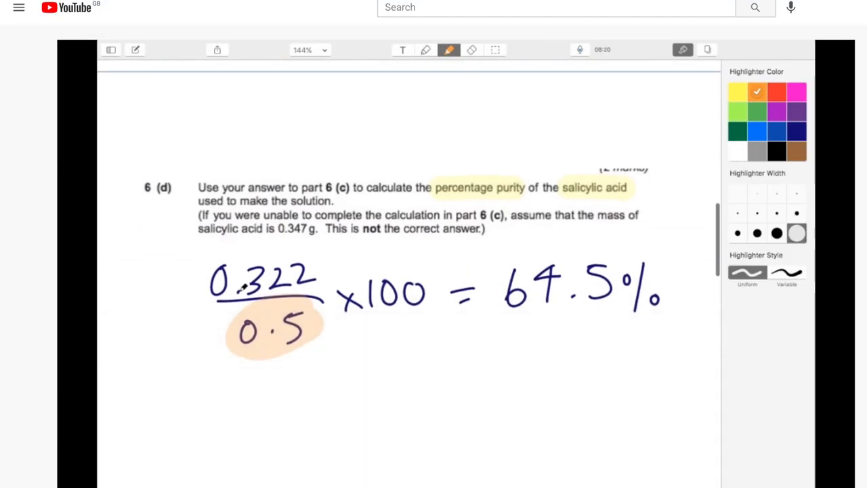
mouse_move(292, 466)
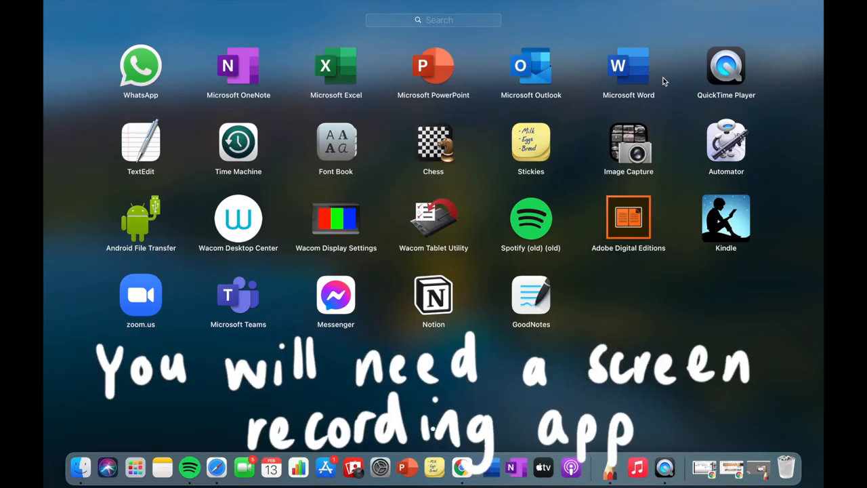
mouse_move(721, 106)
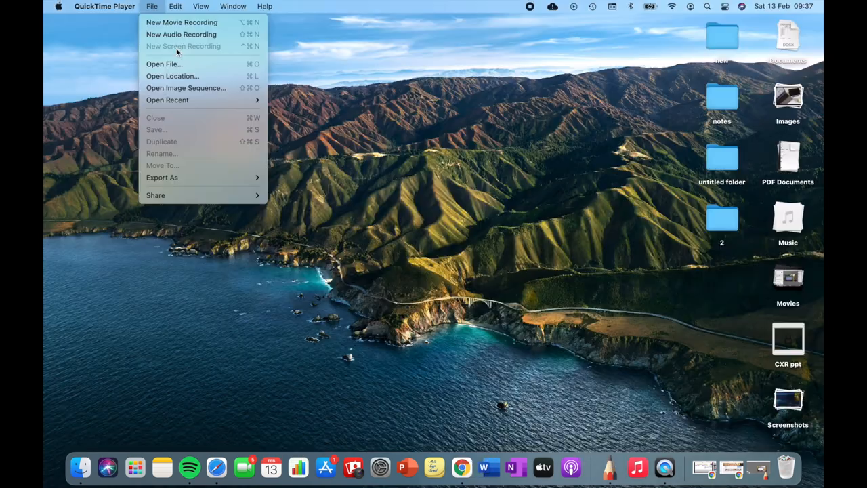
mouse_move(209, 60)
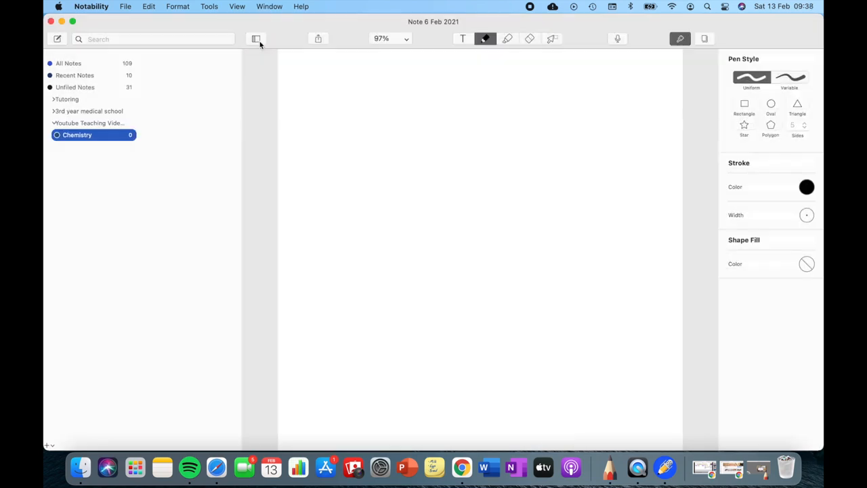
Step: Hide the notes library to widen the page for the phagocytosis diagram
click(256, 38)
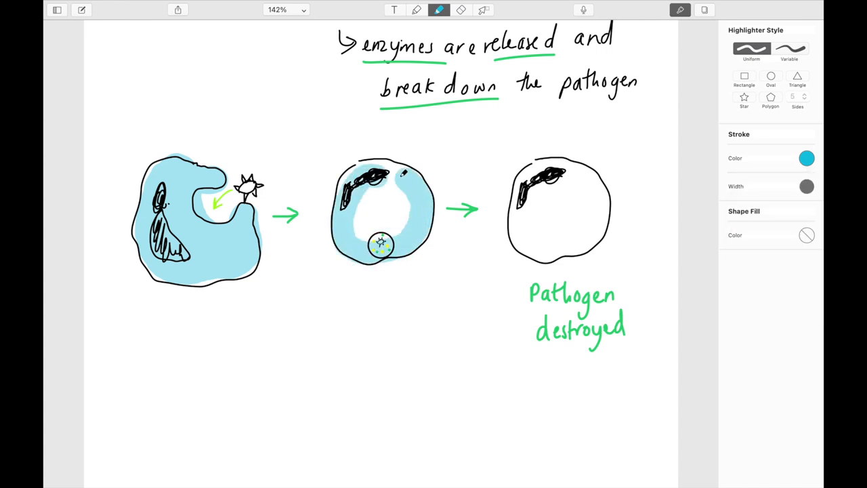
Step: Record about 27 seconds of audio from the Internal Microphone, then stop
click(138, 6)
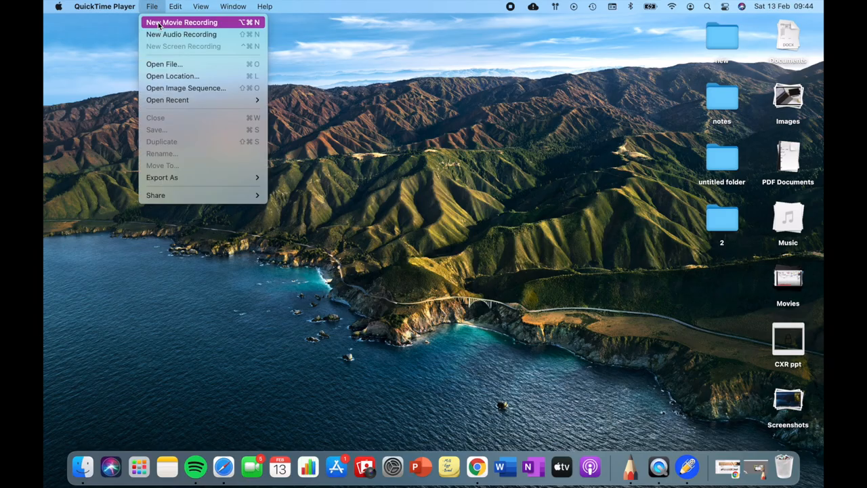
click(181, 36)
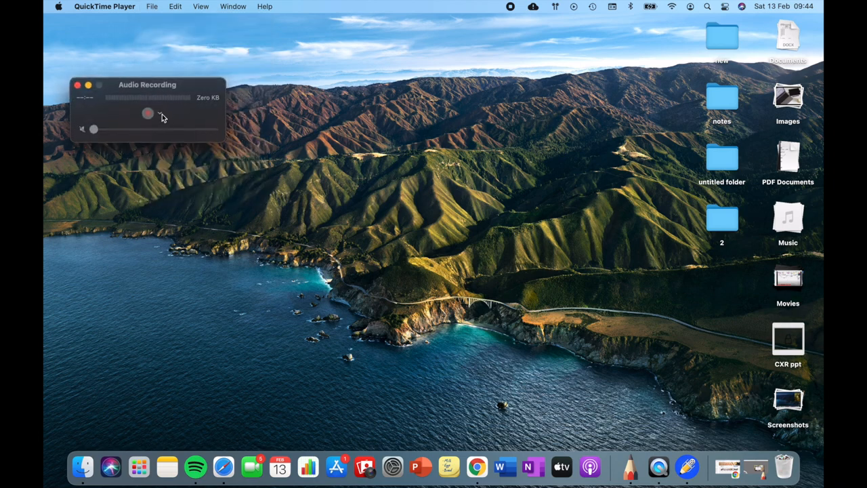
click(160, 116)
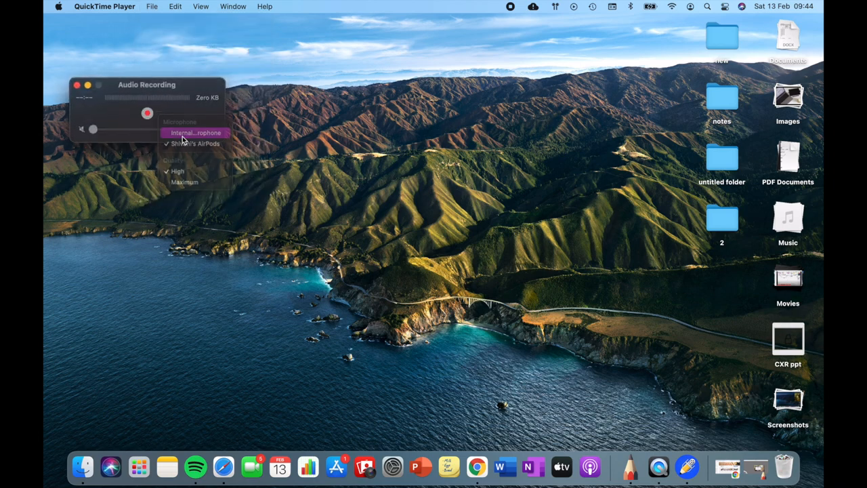
click(145, 114)
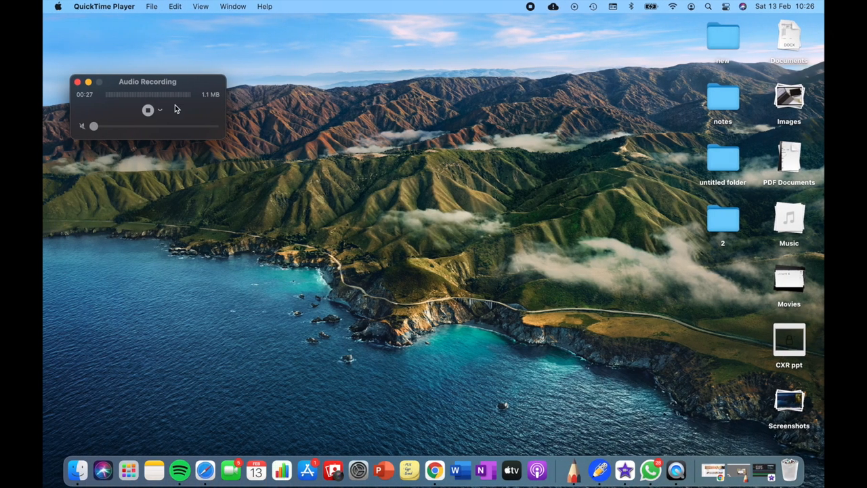
click(148, 110)
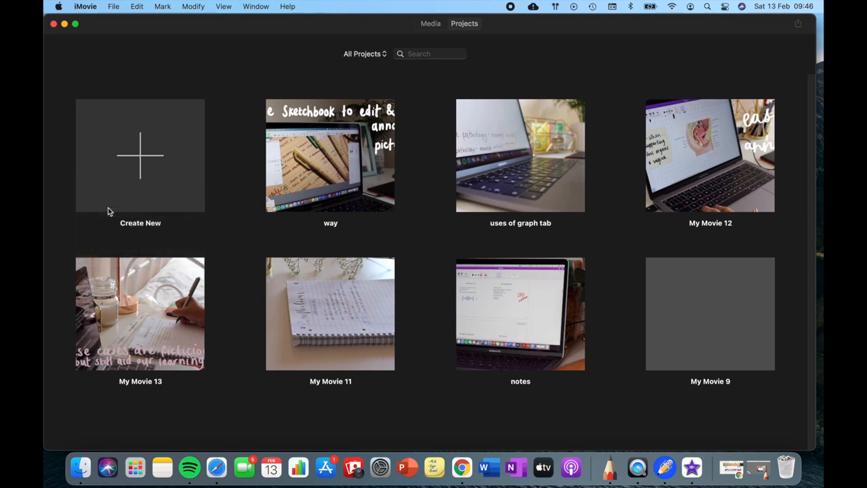
Step: Create a new movie project and bring up the Desktop files for import
click(141, 155)
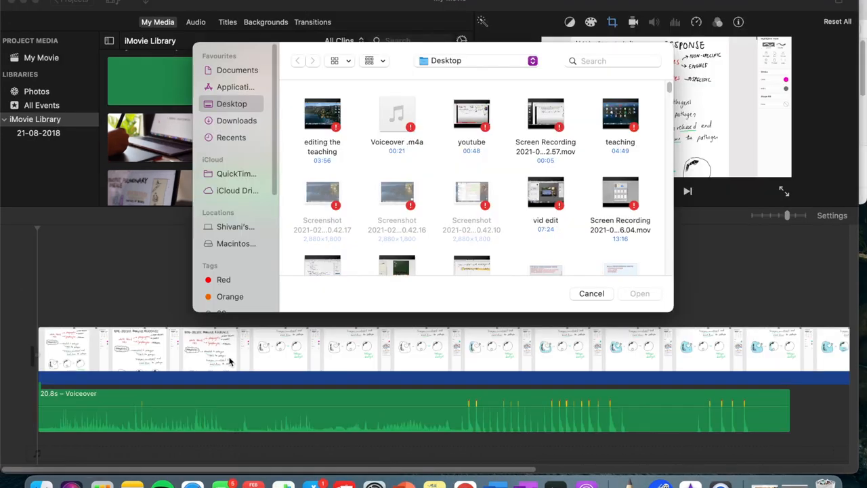
click(590, 293)
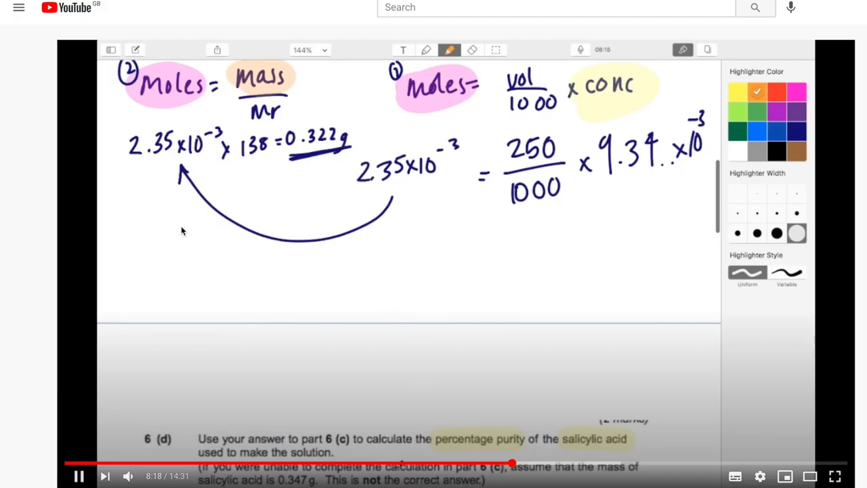
mouse_move(105, 407)
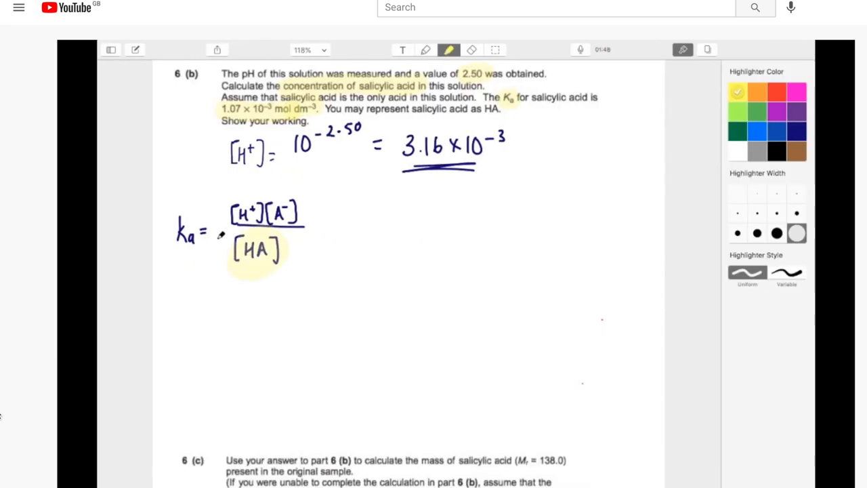
Step: Seek the video back to the part 6(b) Ka of salicylic acid working
click(796, 90)
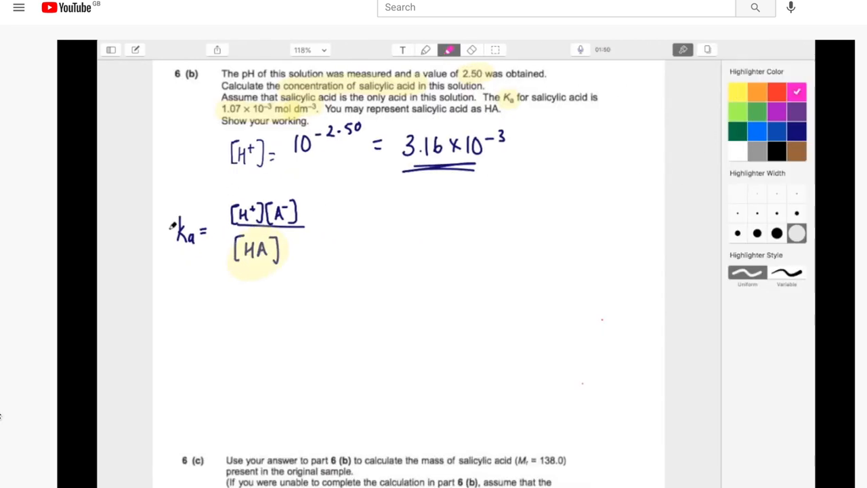